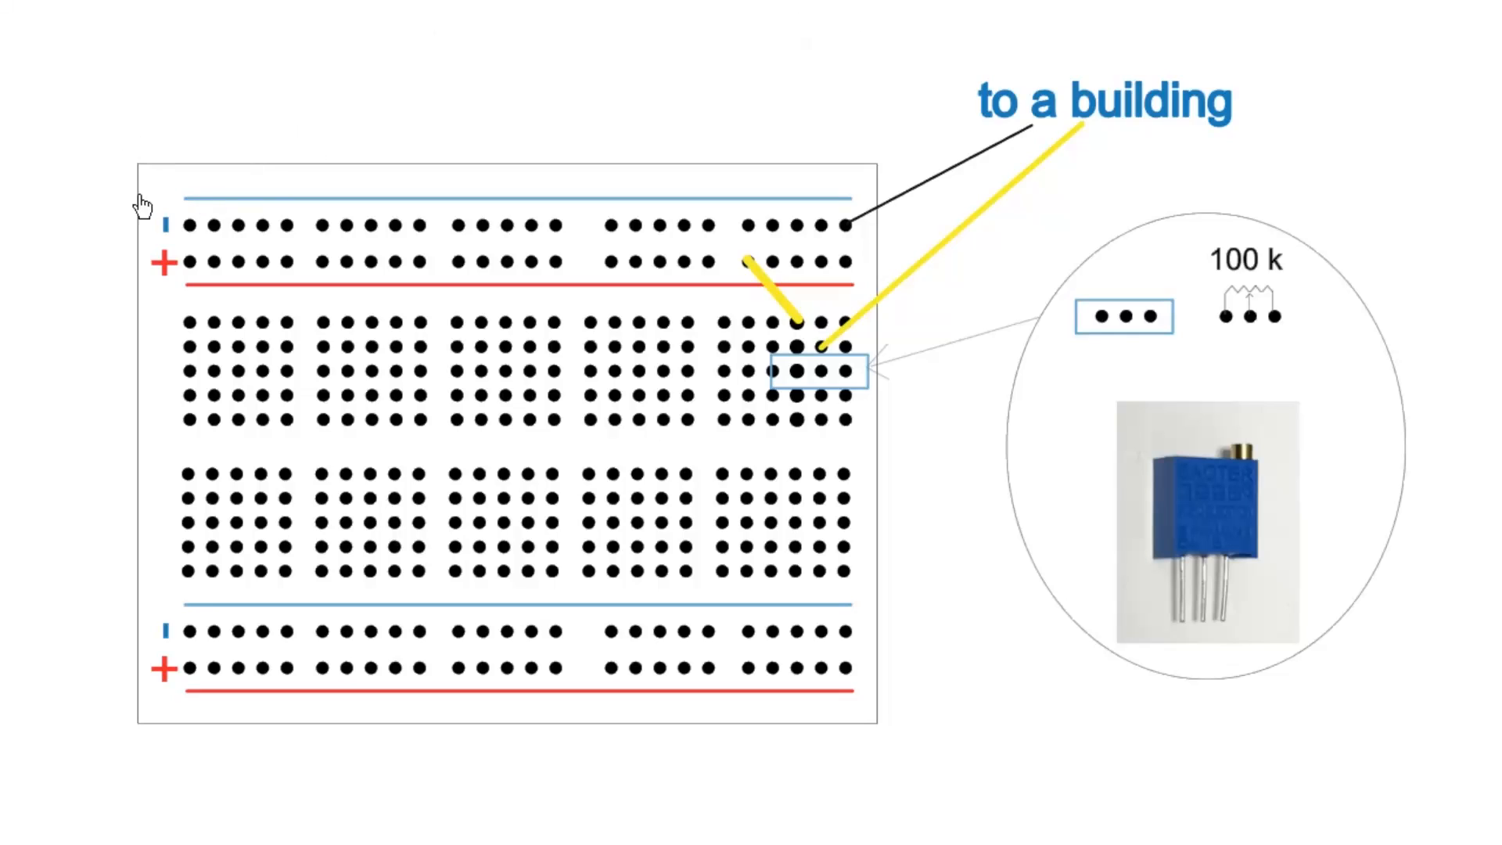
pyautogui.moveTo(179, 313)
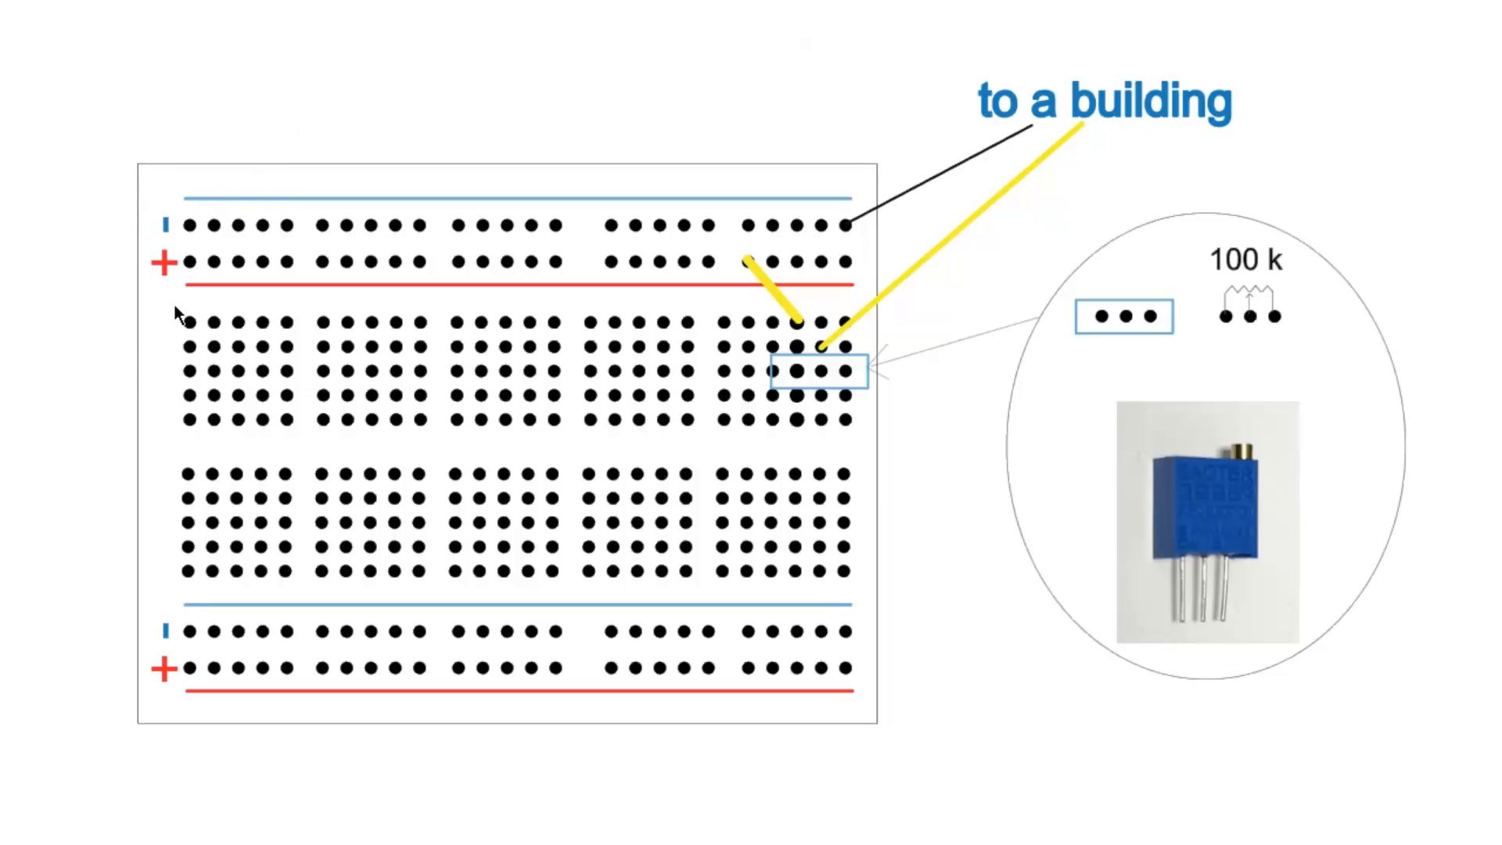
pyautogui.moveTo(206, 372)
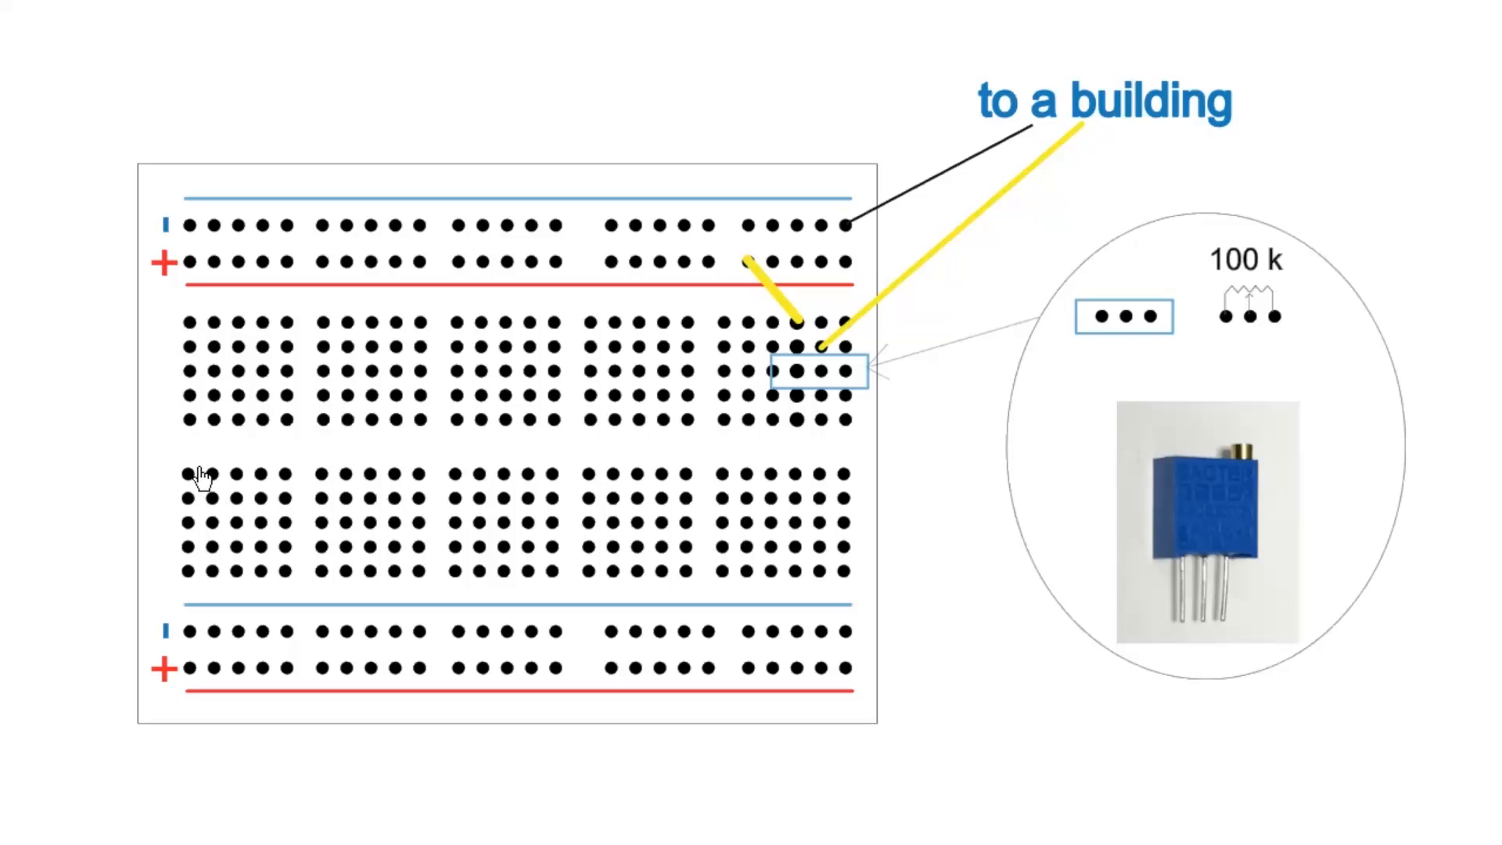
pyautogui.moveTo(82, 323)
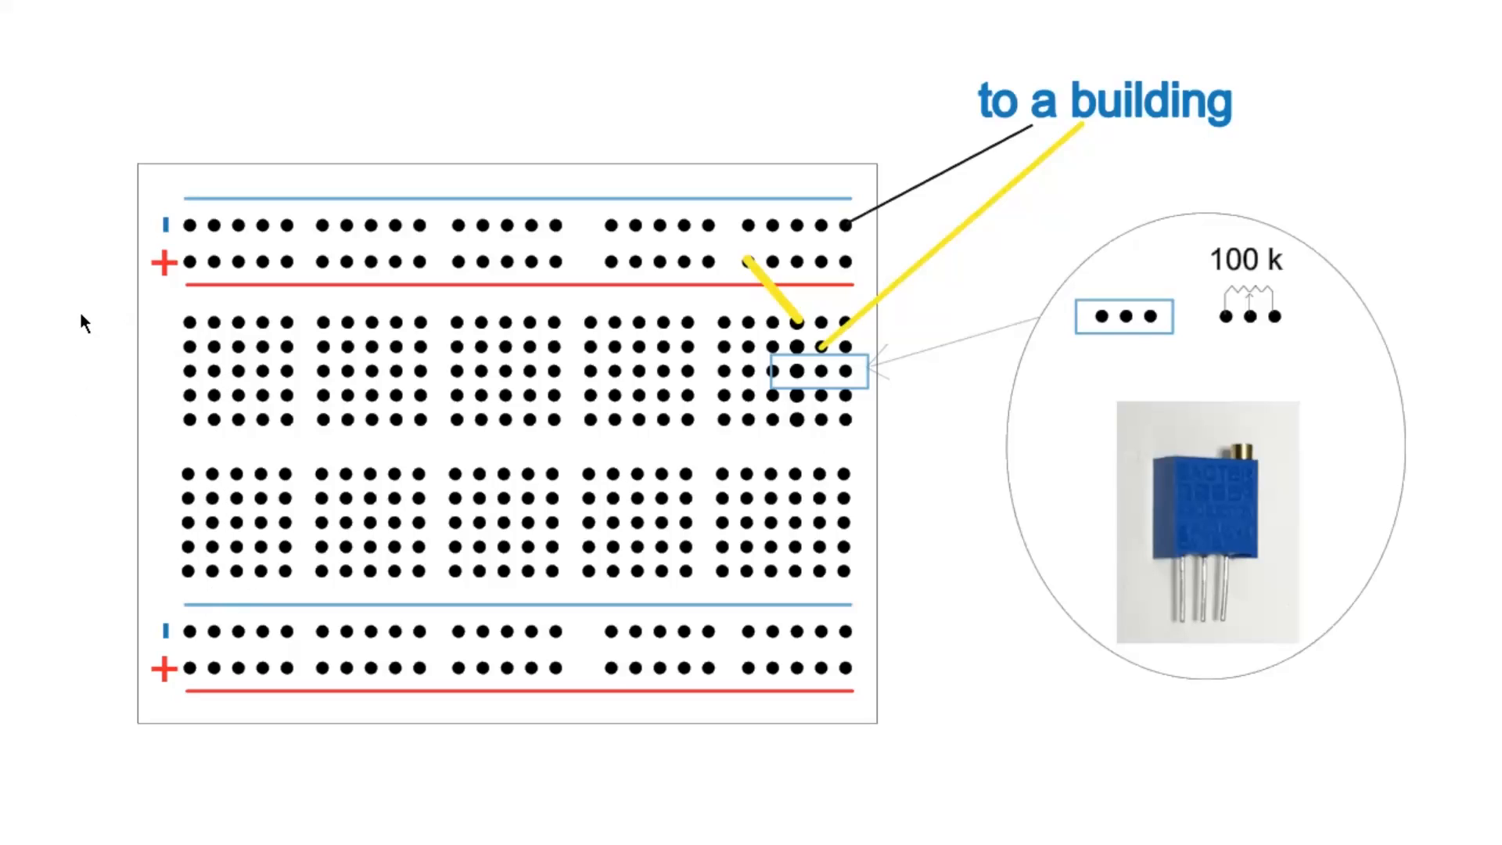
pyautogui.moveTo(191, 219)
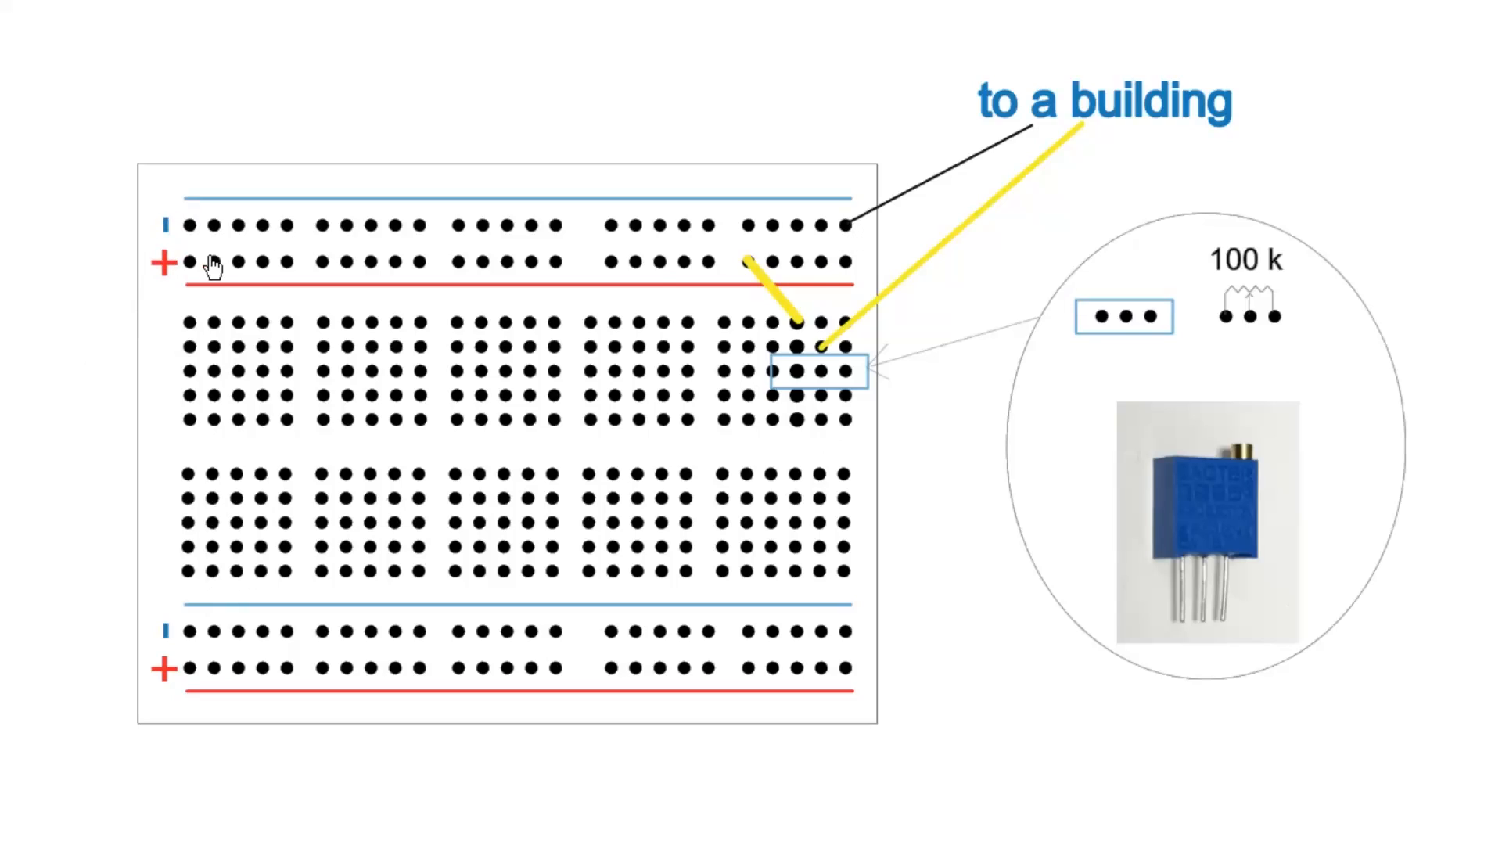
pyautogui.moveTo(129, 690)
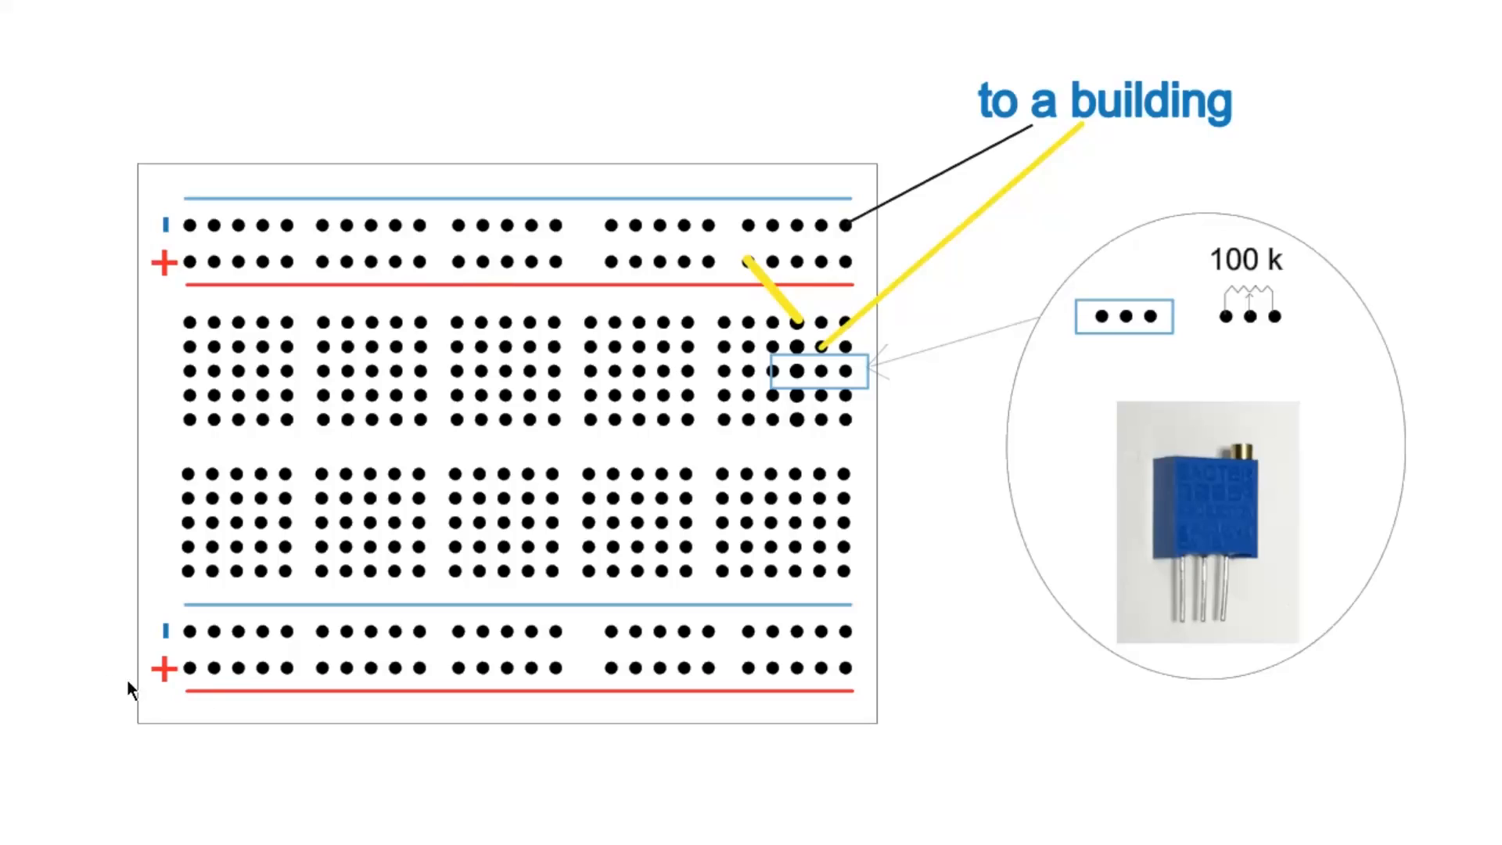
pyautogui.moveTo(1000, 705)
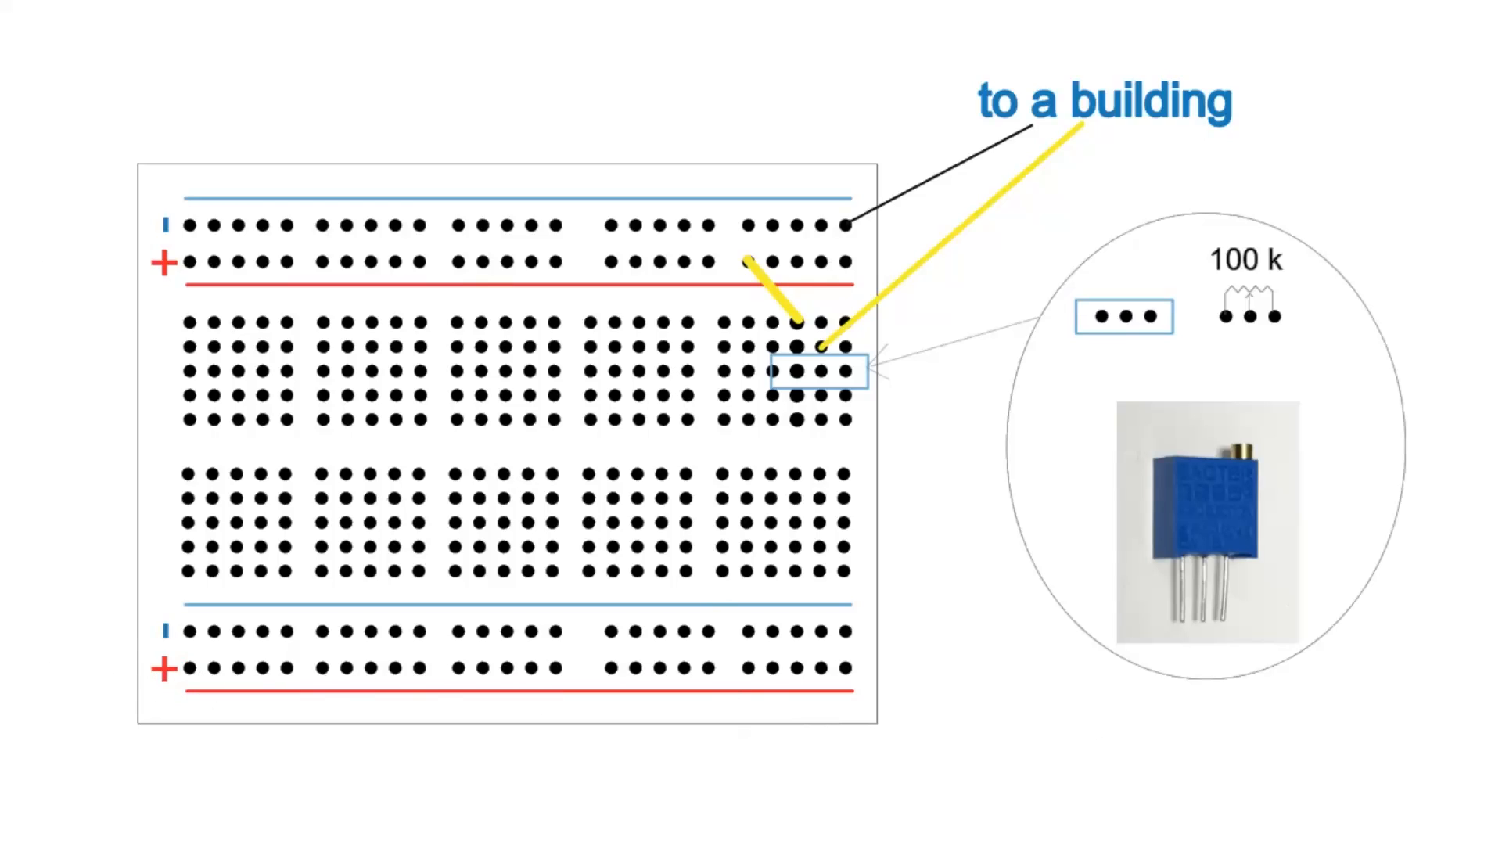
pyautogui.moveTo(180, 118)
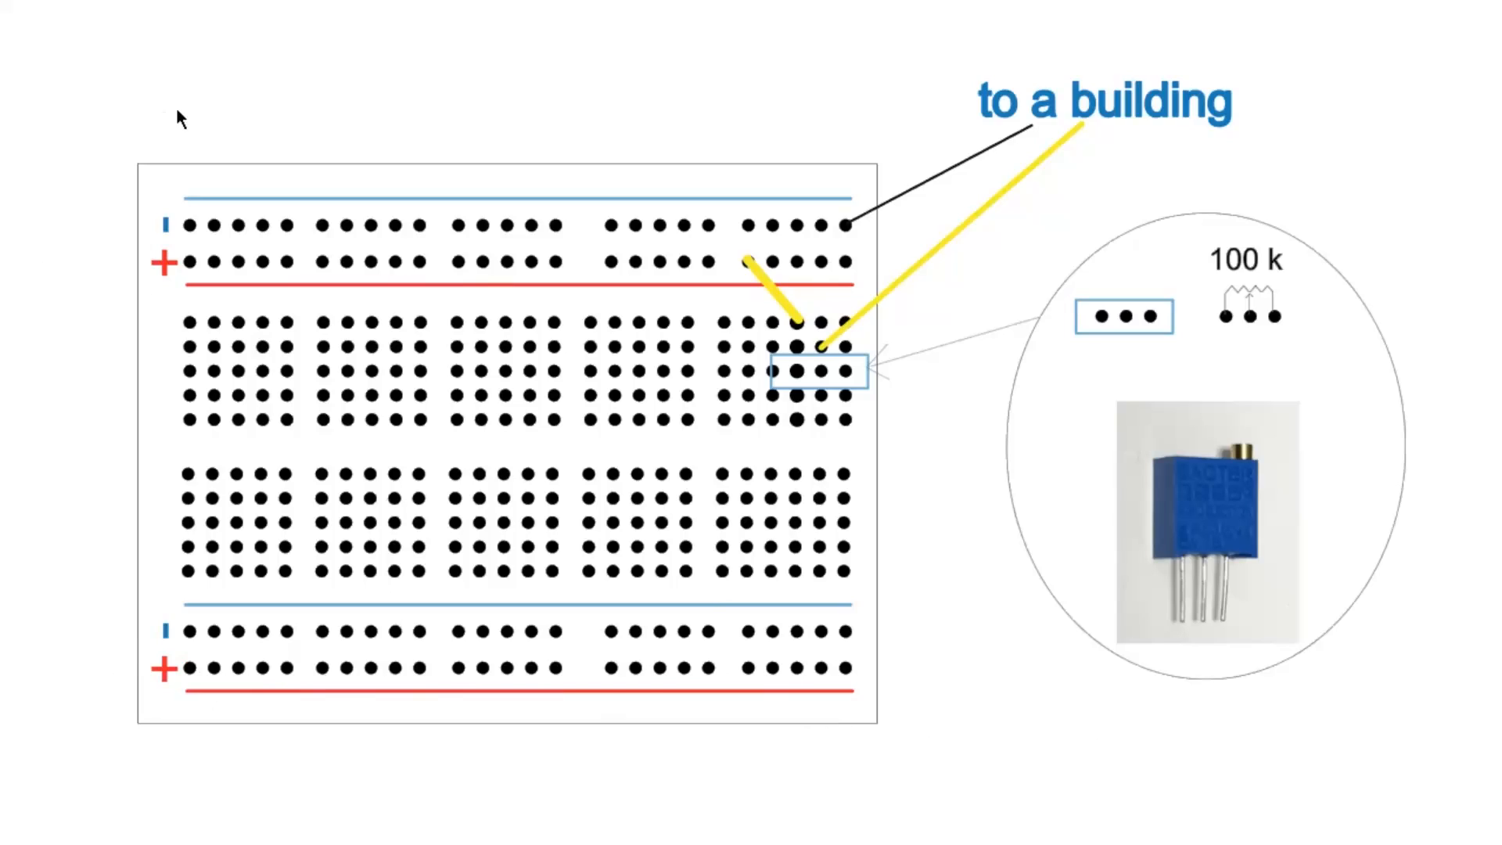
pyautogui.moveTo(353, 103)
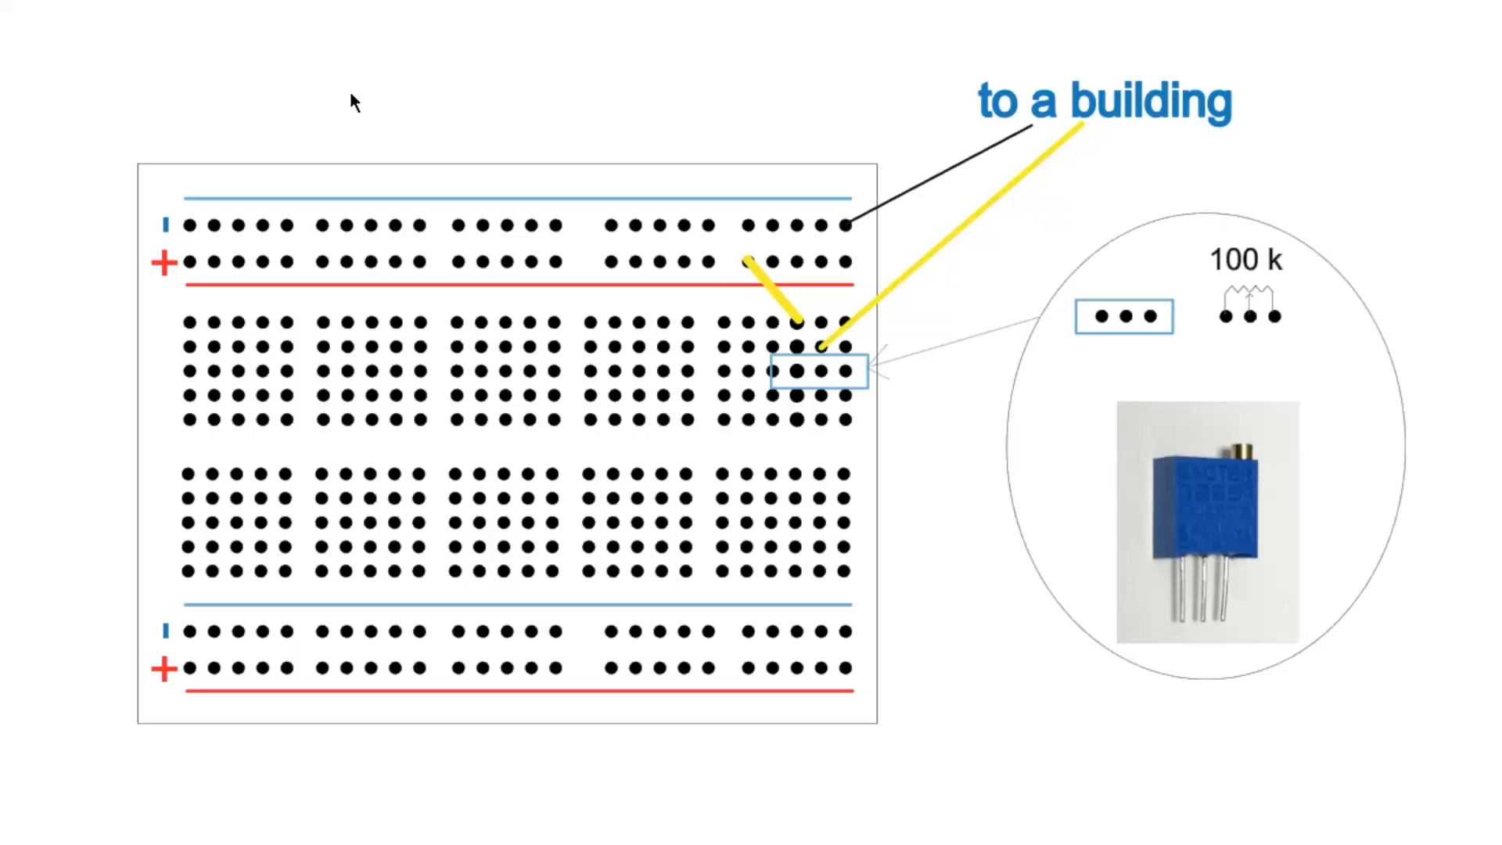
pyautogui.moveTo(1234, 518)
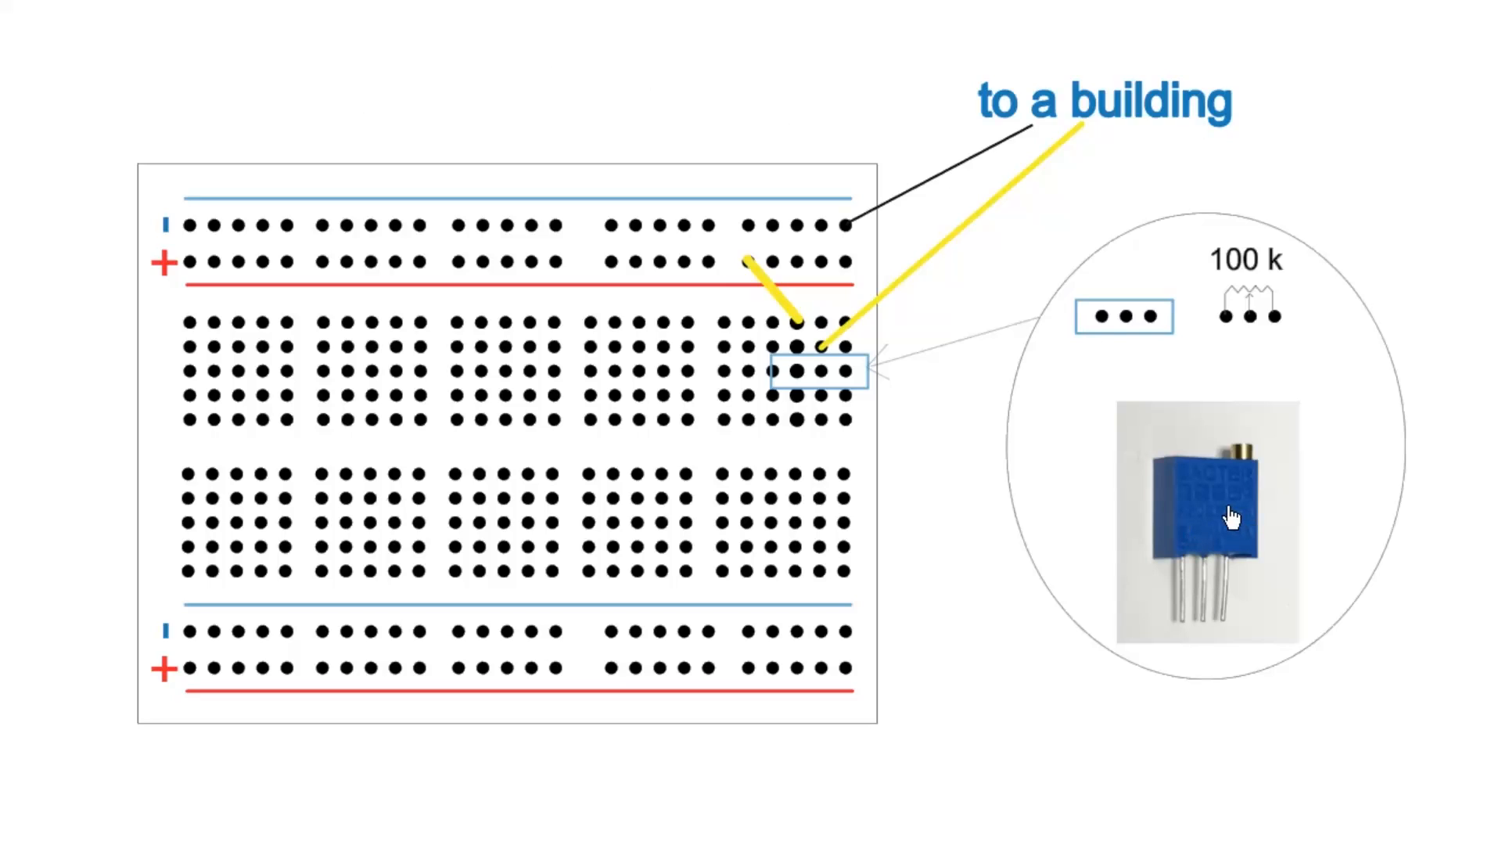
pyautogui.moveTo(1183, 532)
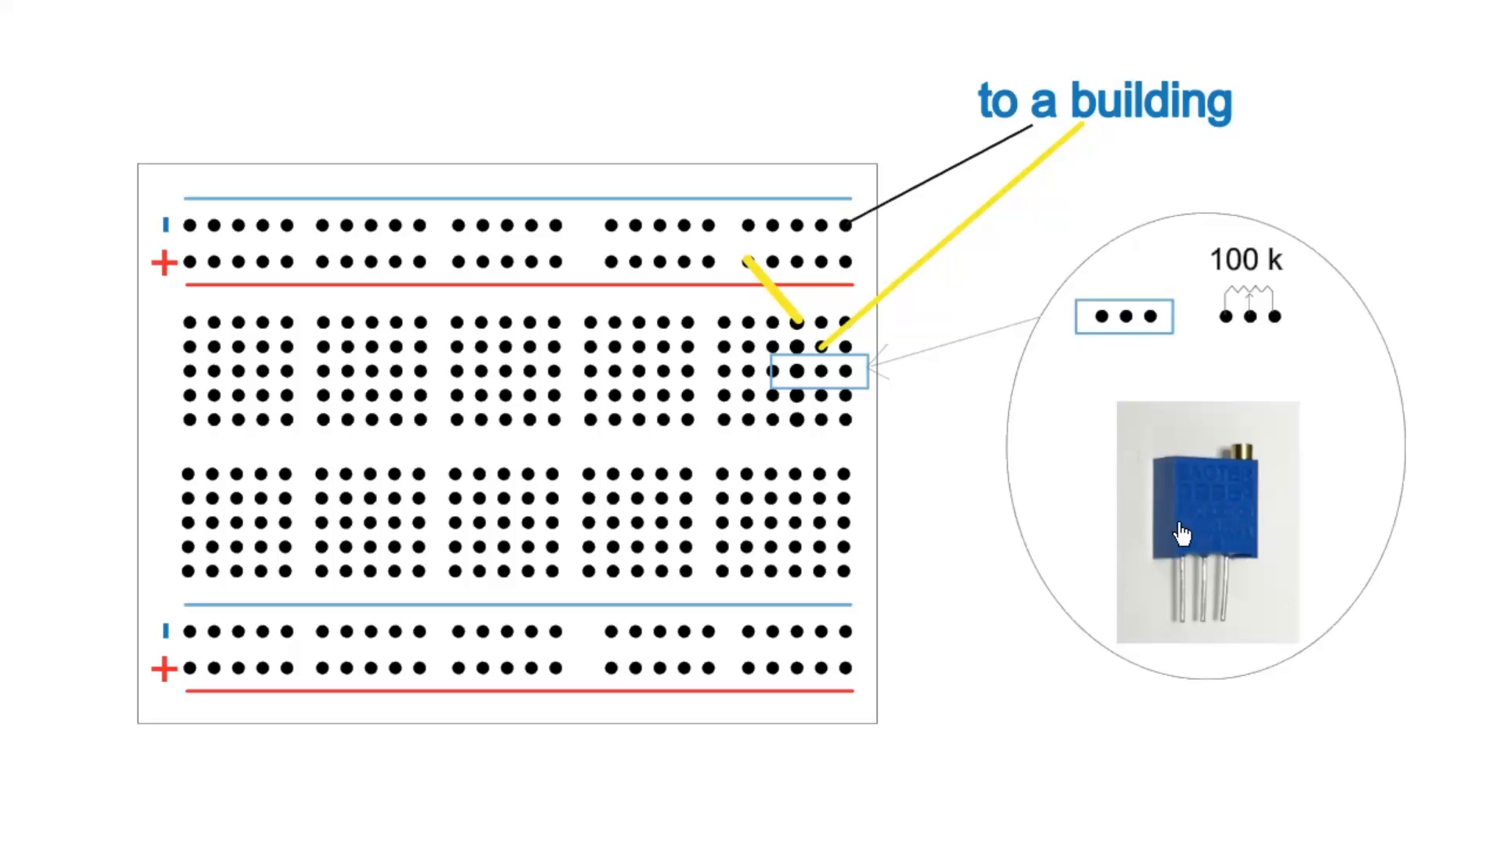
pyautogui.moveTo(1236, 316)
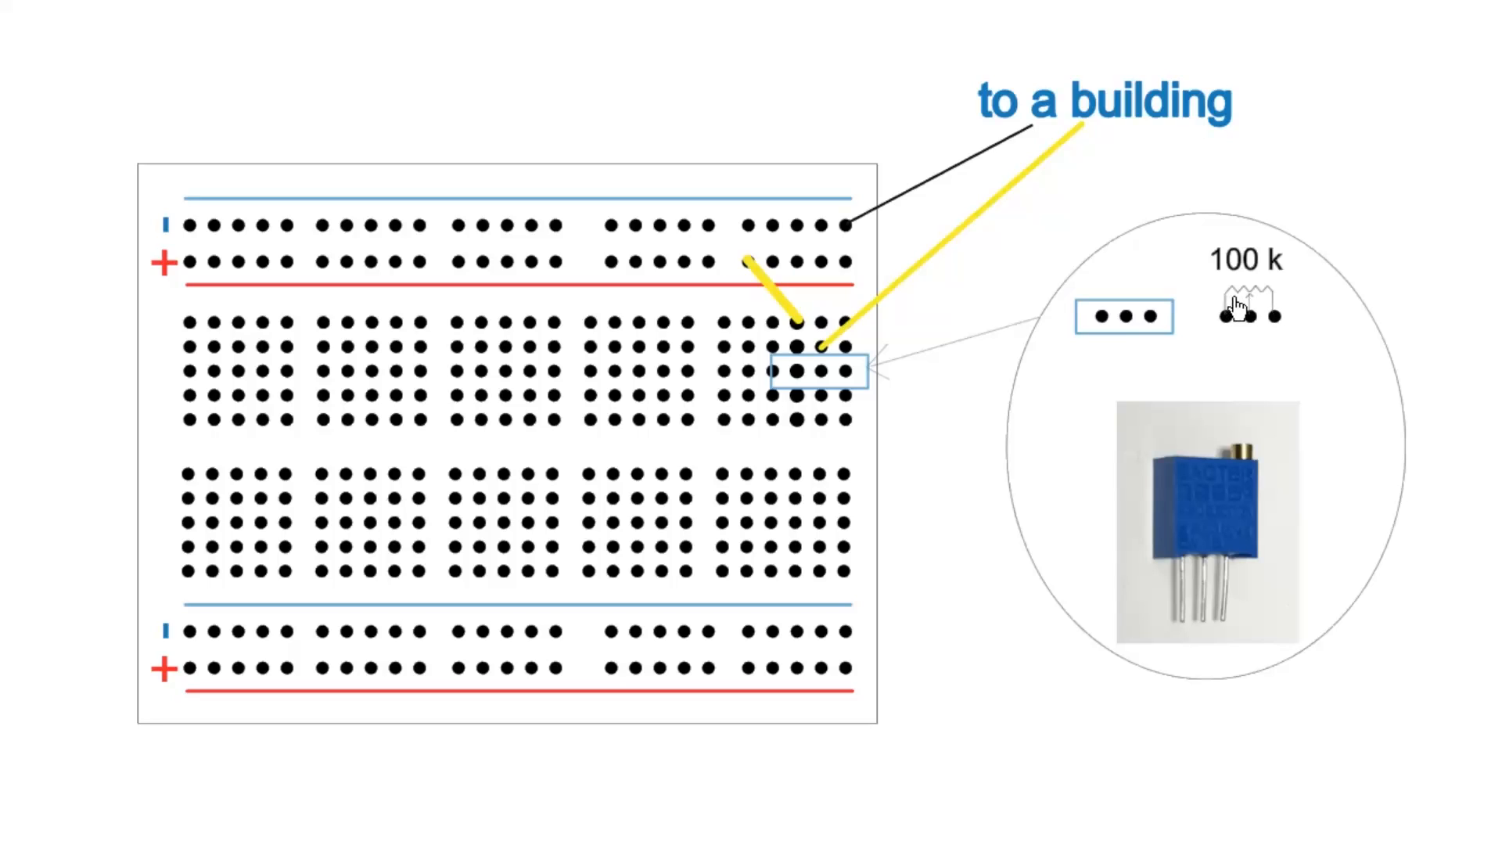
pyautogui.moveTo(1114, 344)
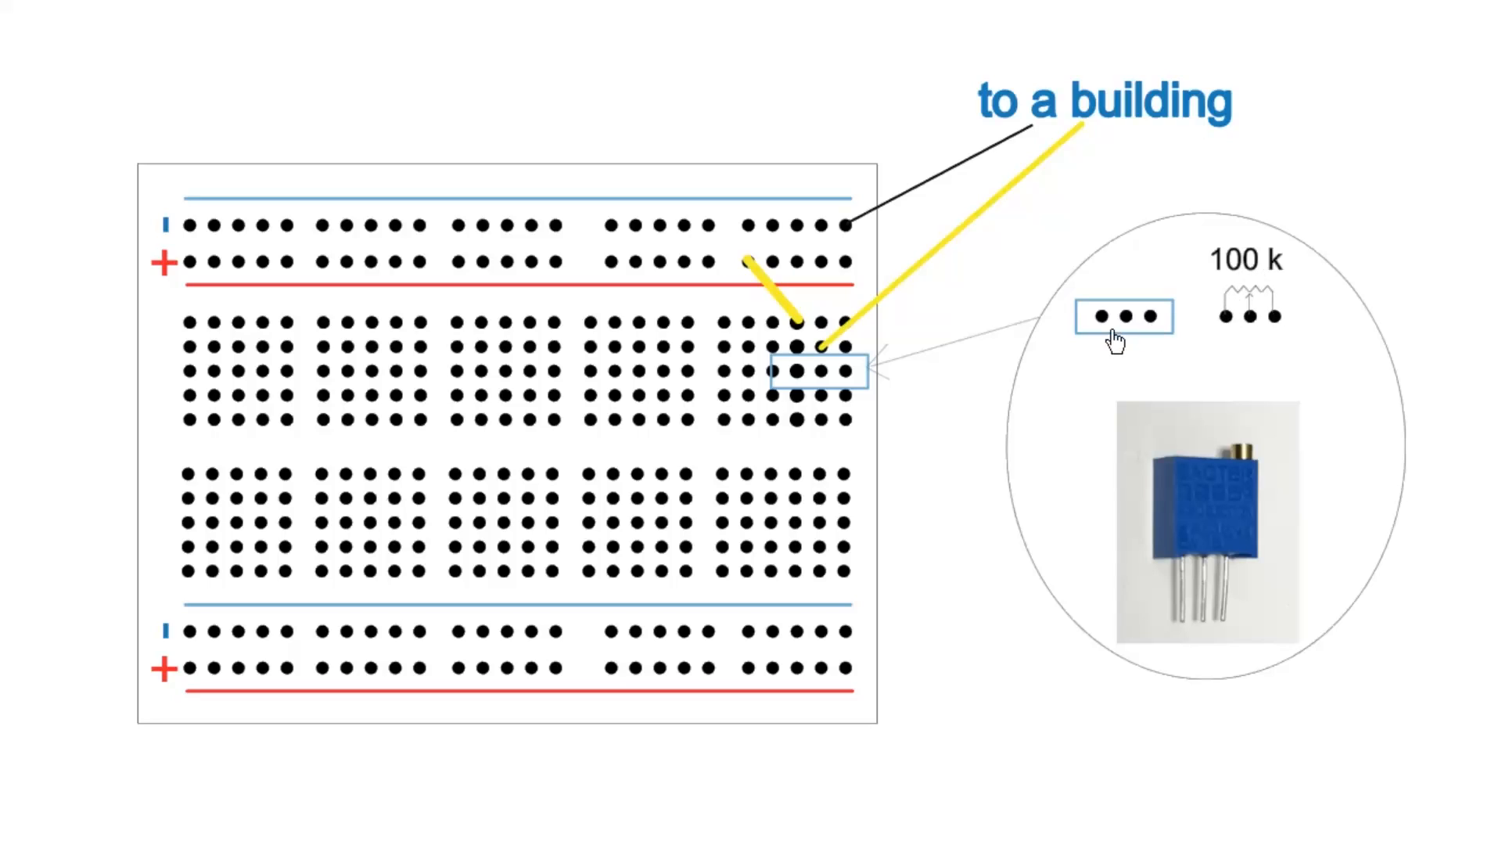
pyautogui.moveTo(784, 407)
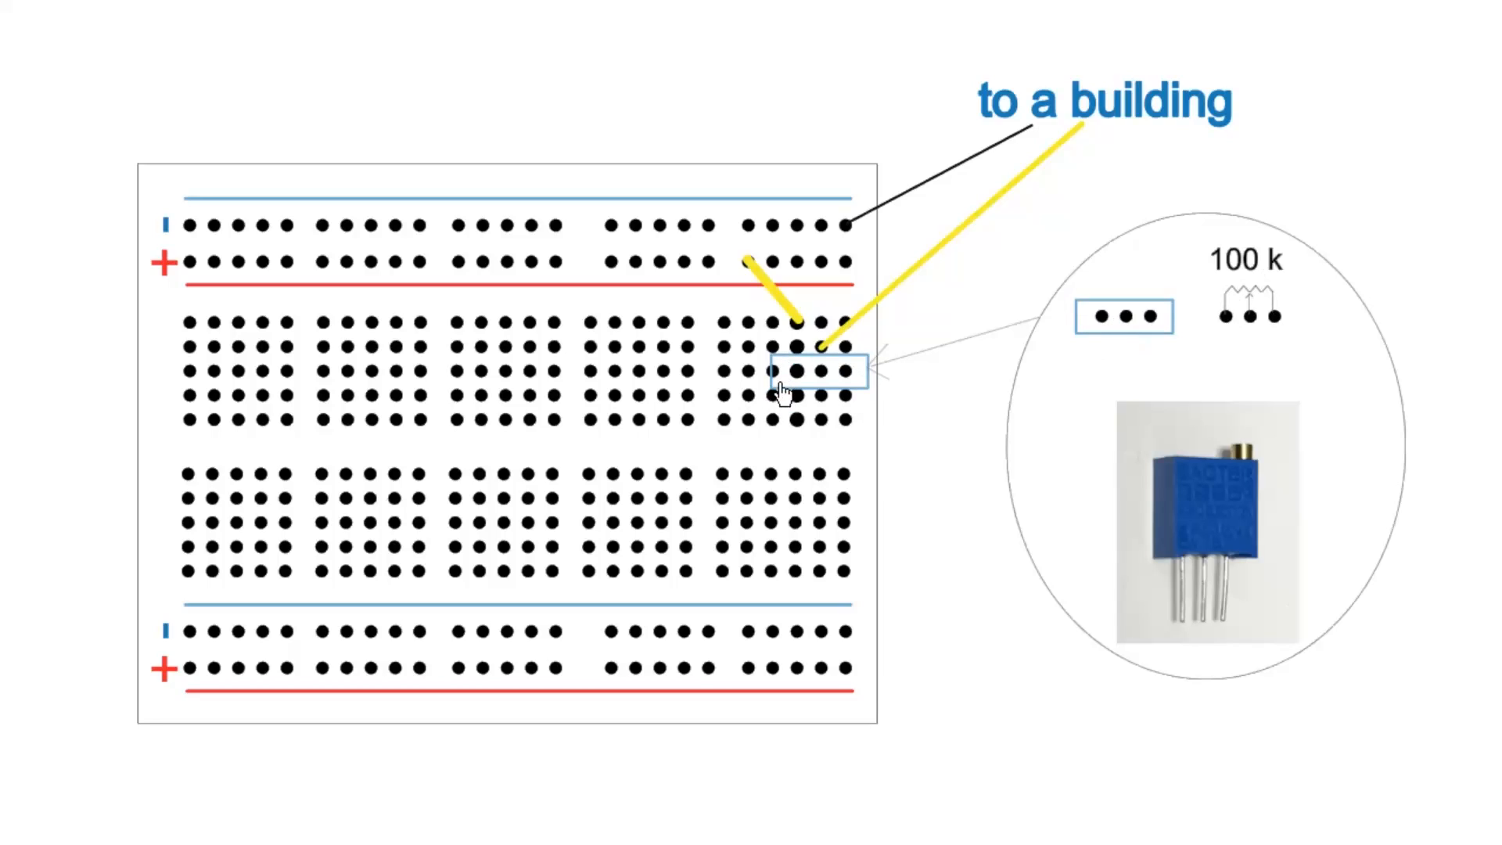
pyautogui.moveTo(867, 398)
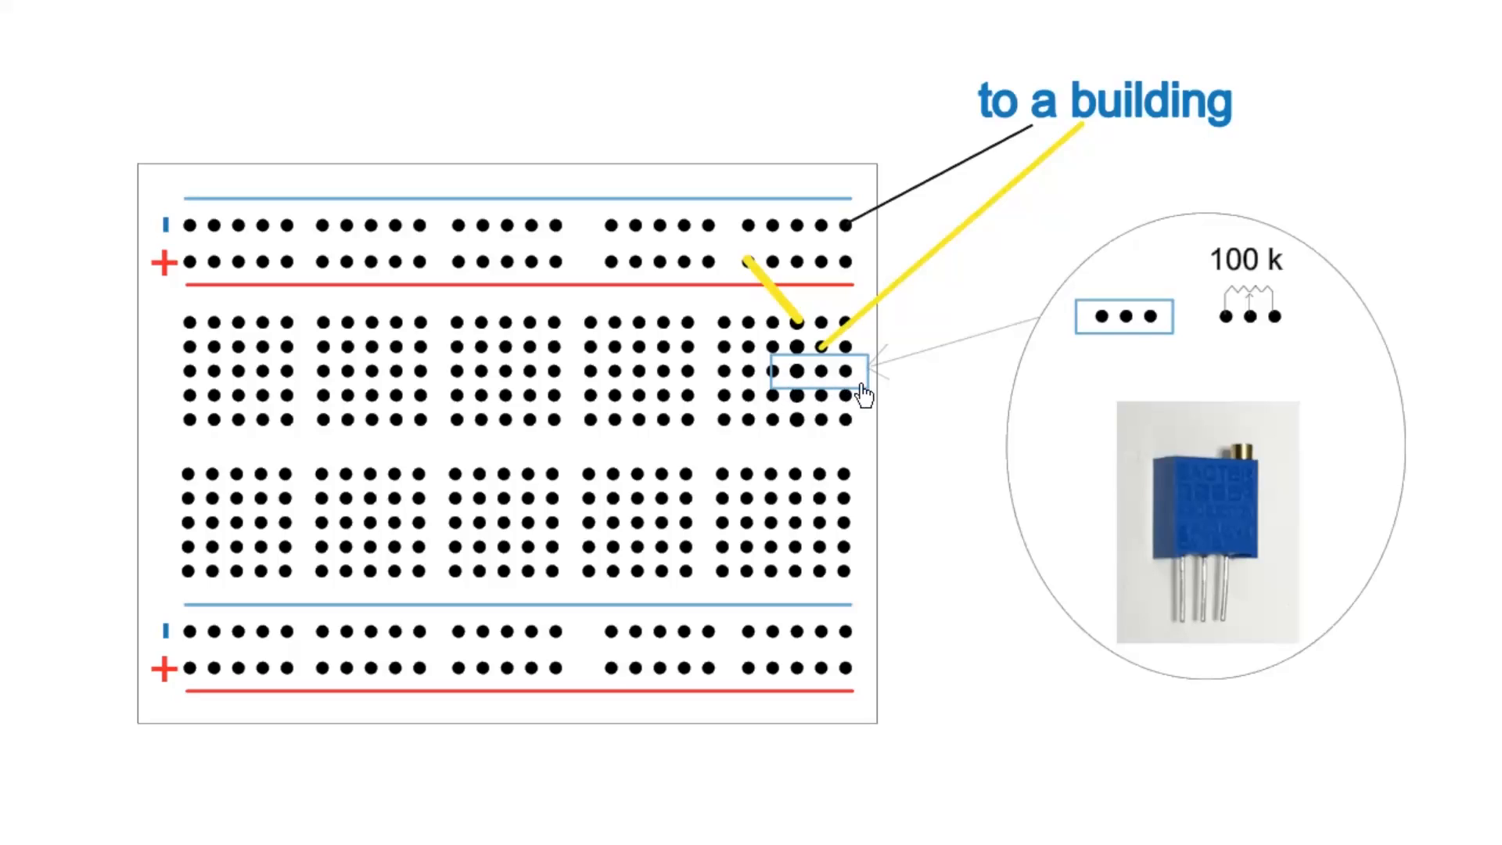
pyautogui.moveTo(203, 322)
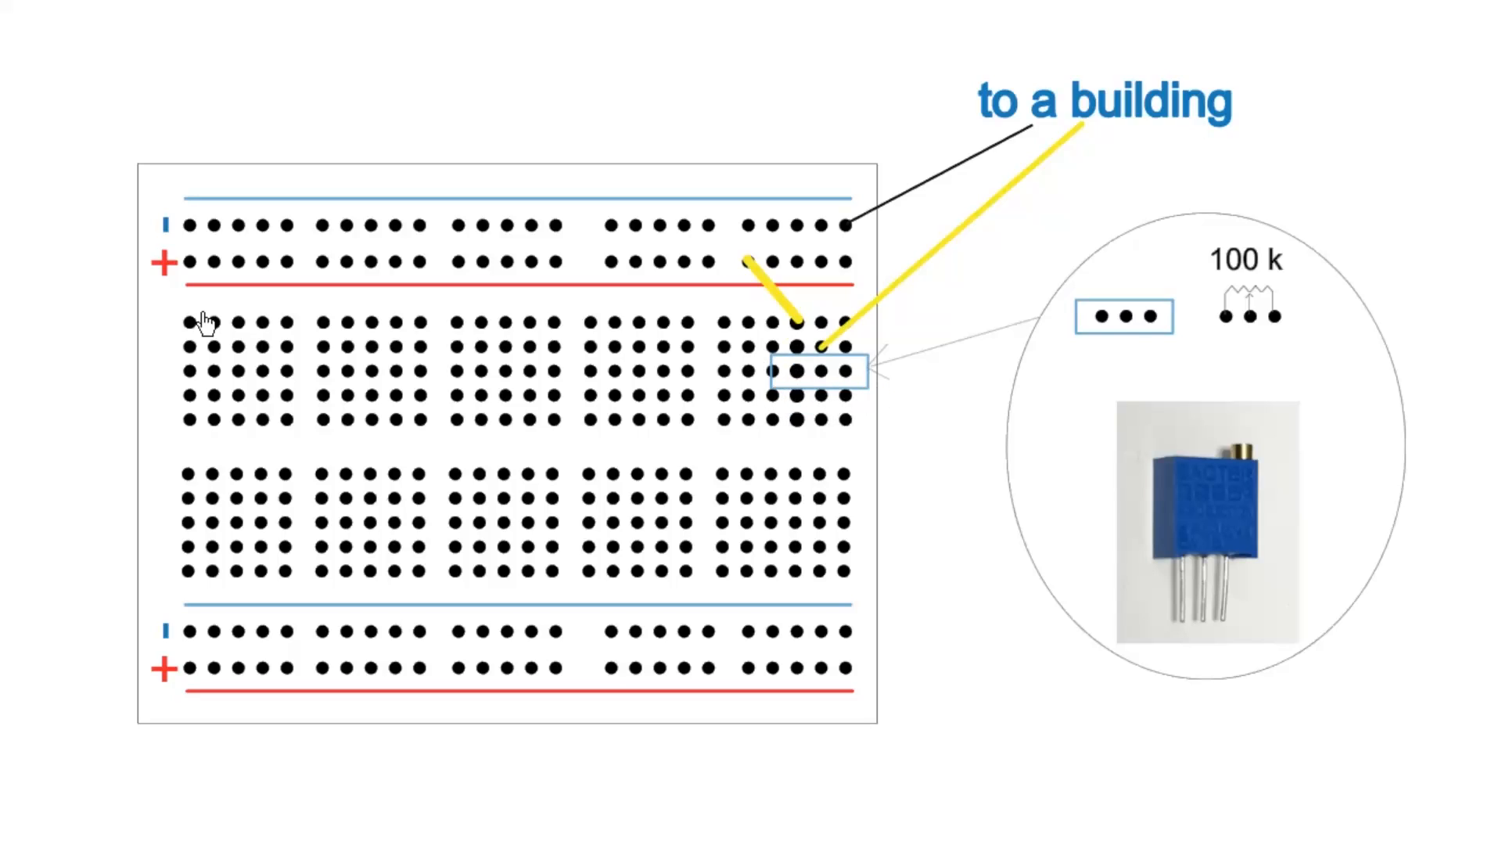
pyautogui.moveTo(271, 266)
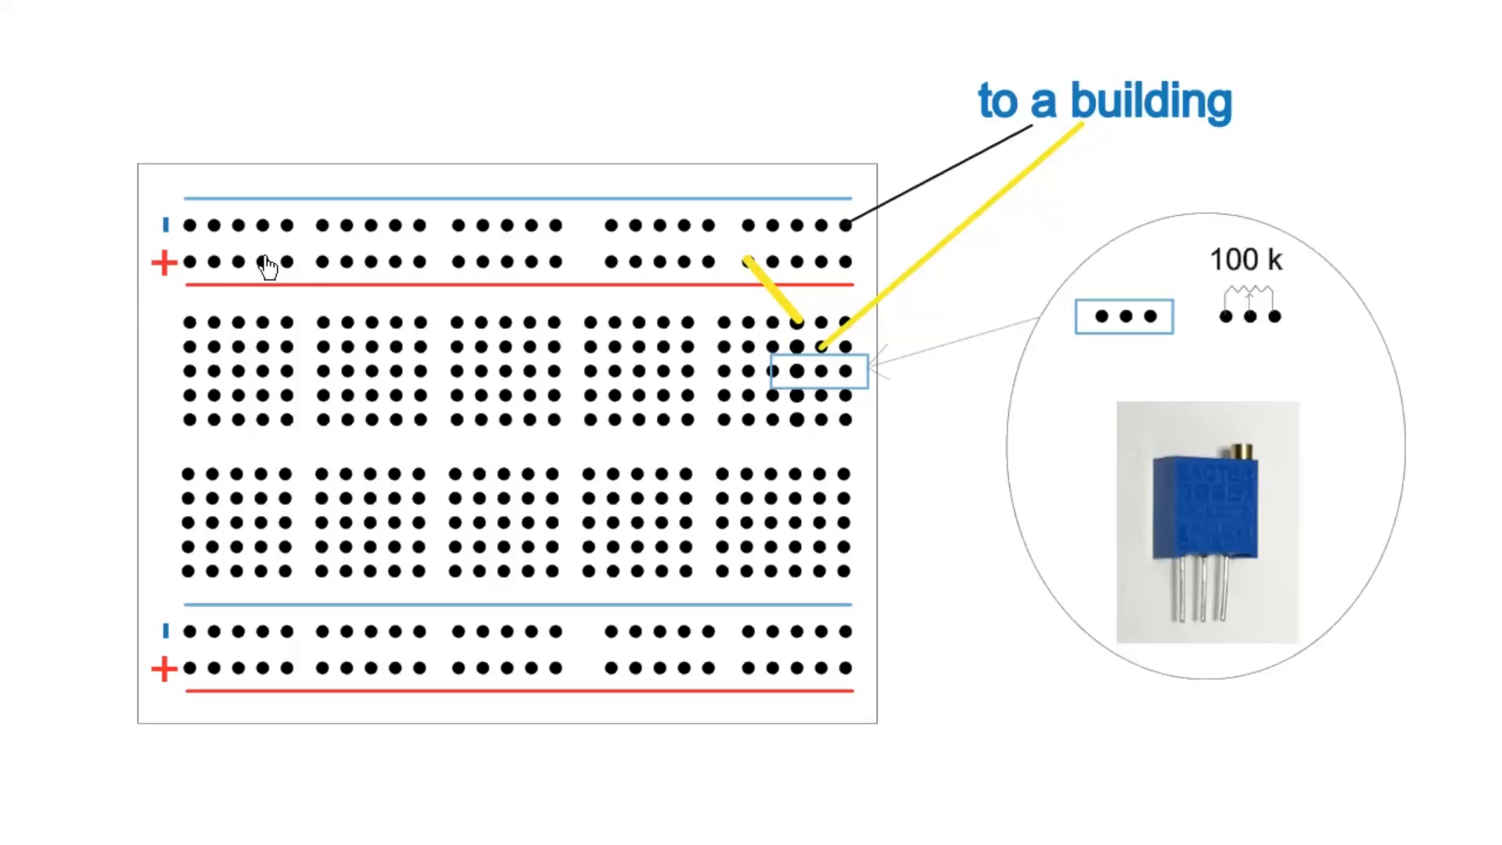
pyautogui.moveTo(161, 275)
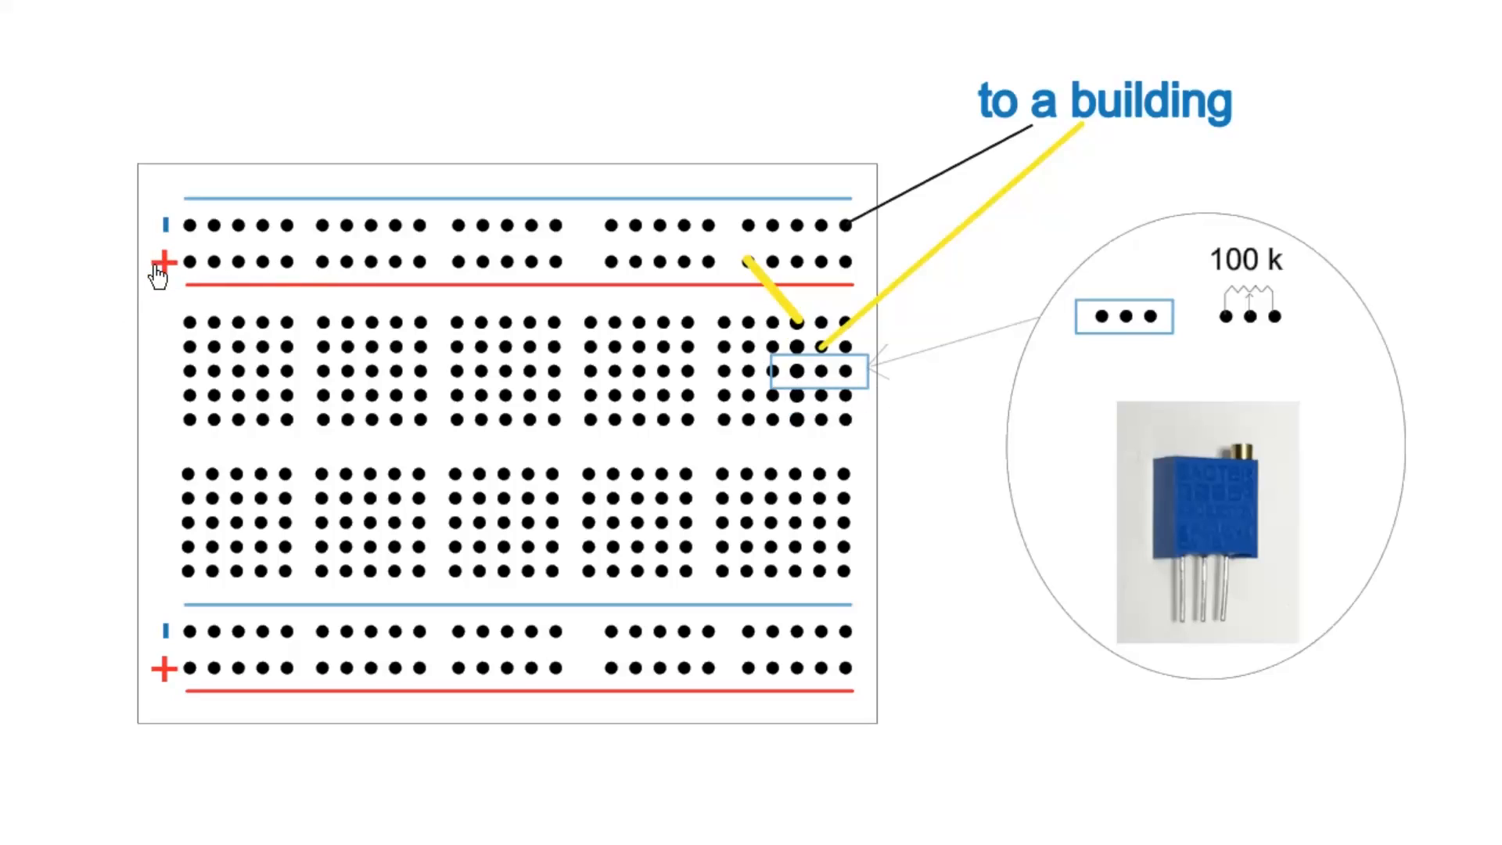
pyautogui.moveTo(781, 279)
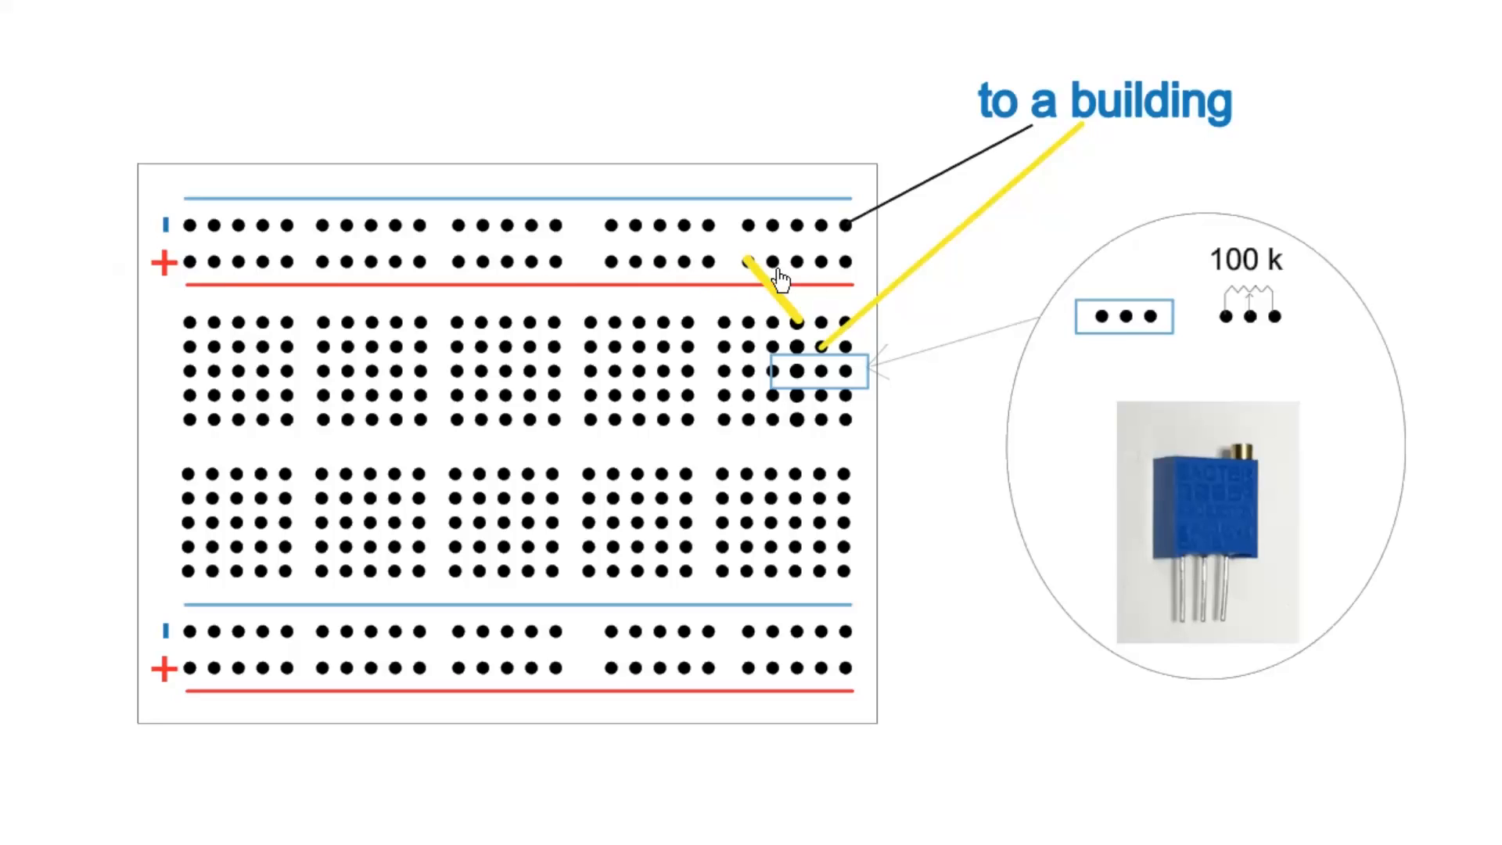
pyautogui.moveTo(804, 384)
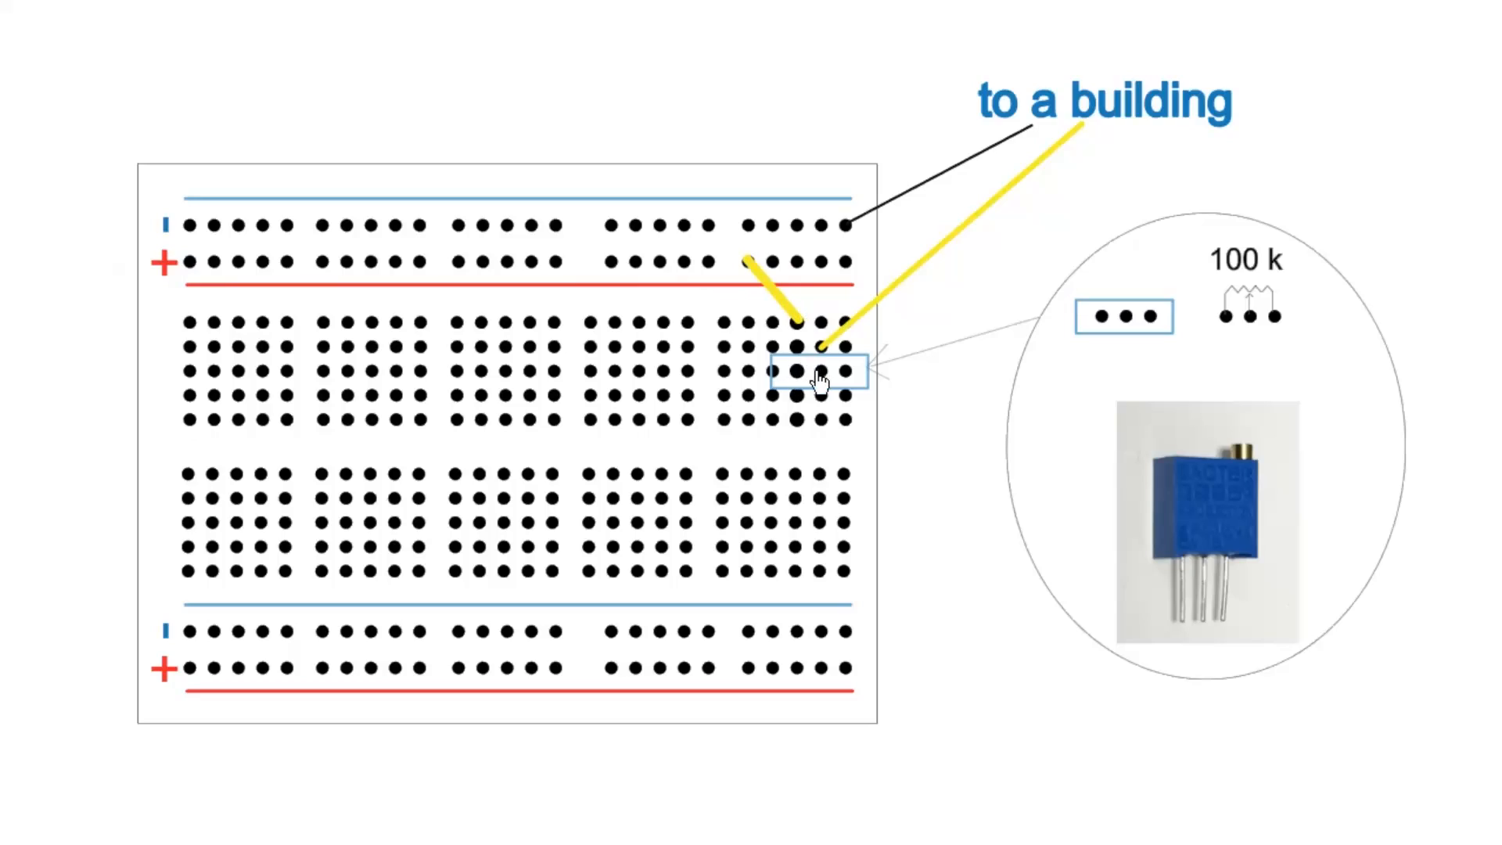
pyautogui.moveTo(1041, 160)
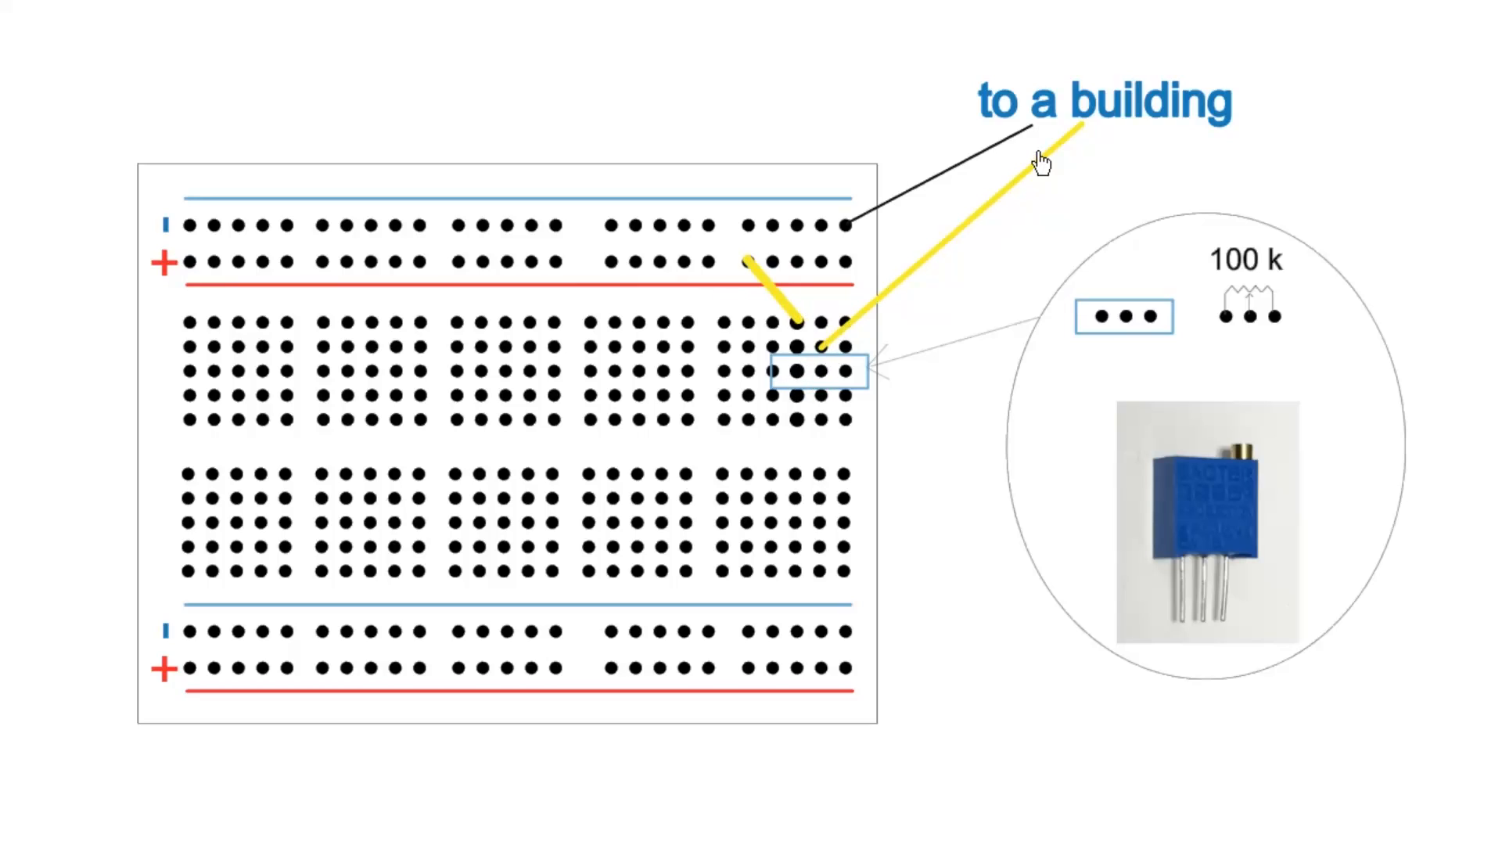